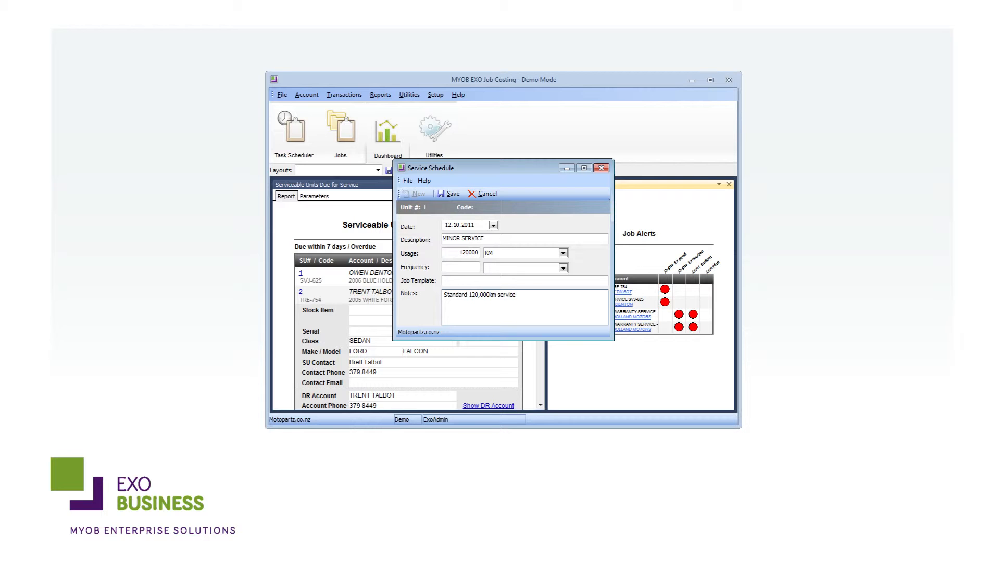
# Step: Close the Ford Falcon's 120,000 km minor service schedule to return to the dashboard
pyautogui.click(600, 168)
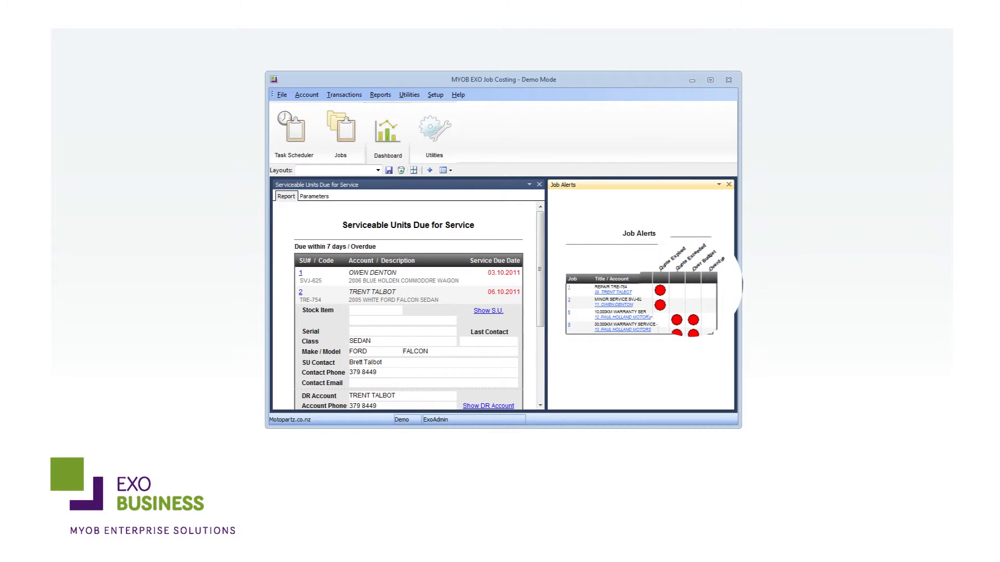